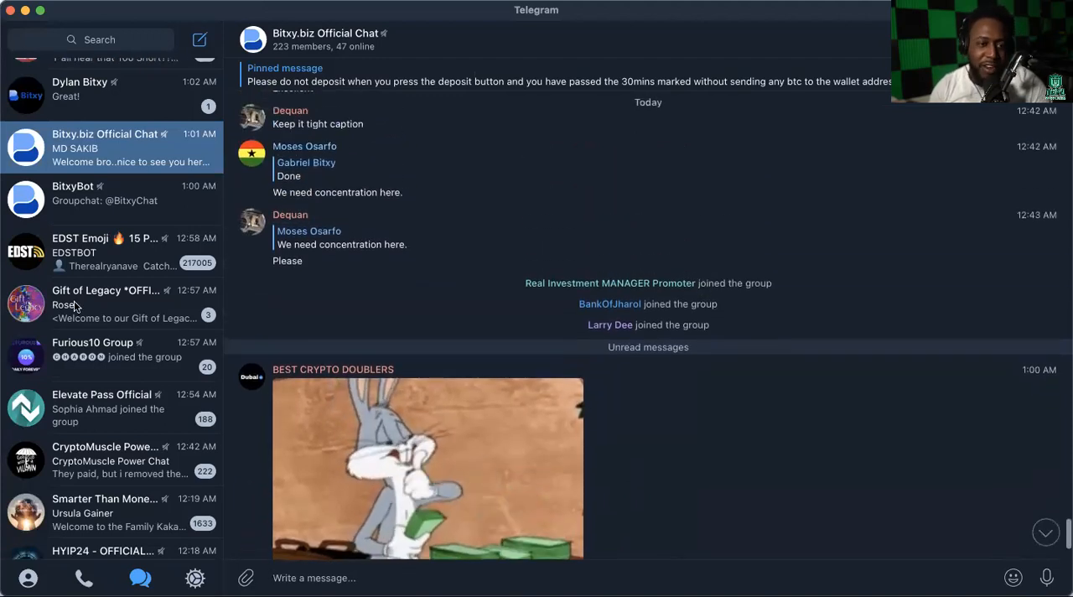
# Open the BitxyBot chat and scroll to its welcome message and main menu
pyautogui.click(113, 198)
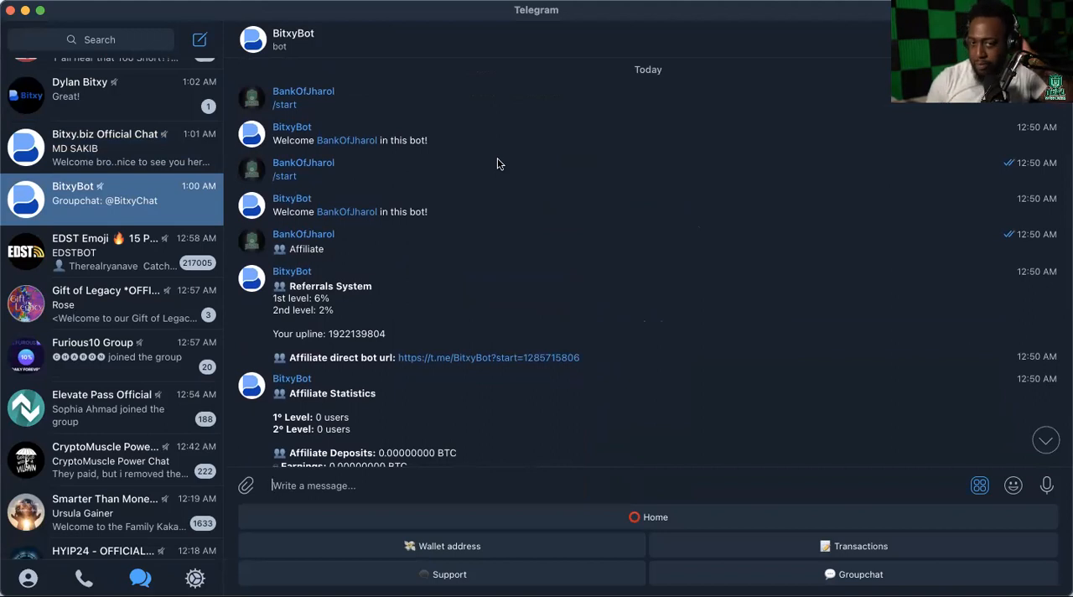
pyautogui.moveTo(311, 108)
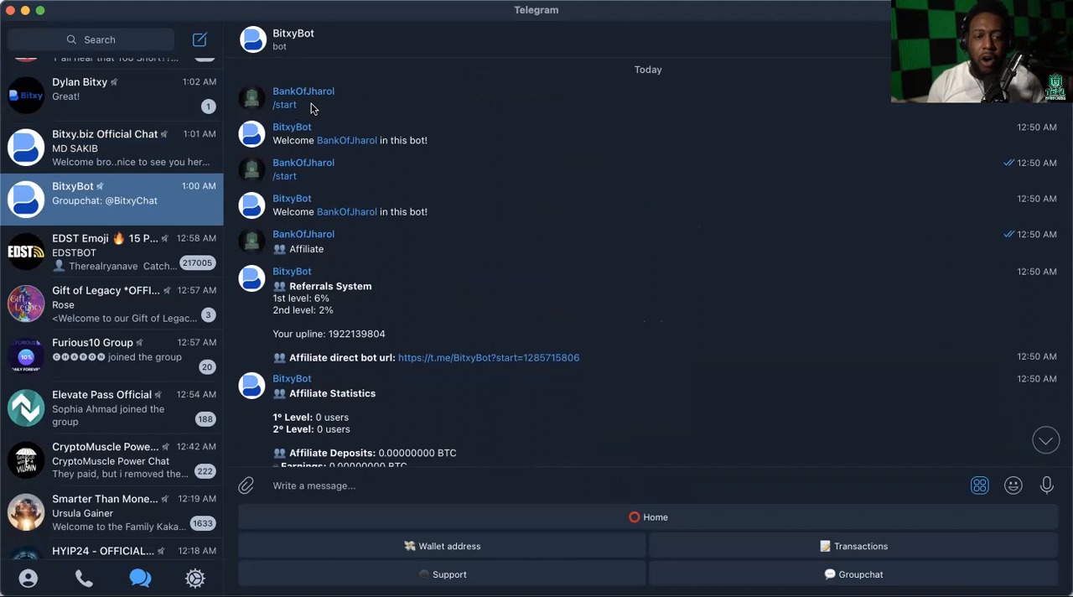
pyautogui.moveTo(353, 275)
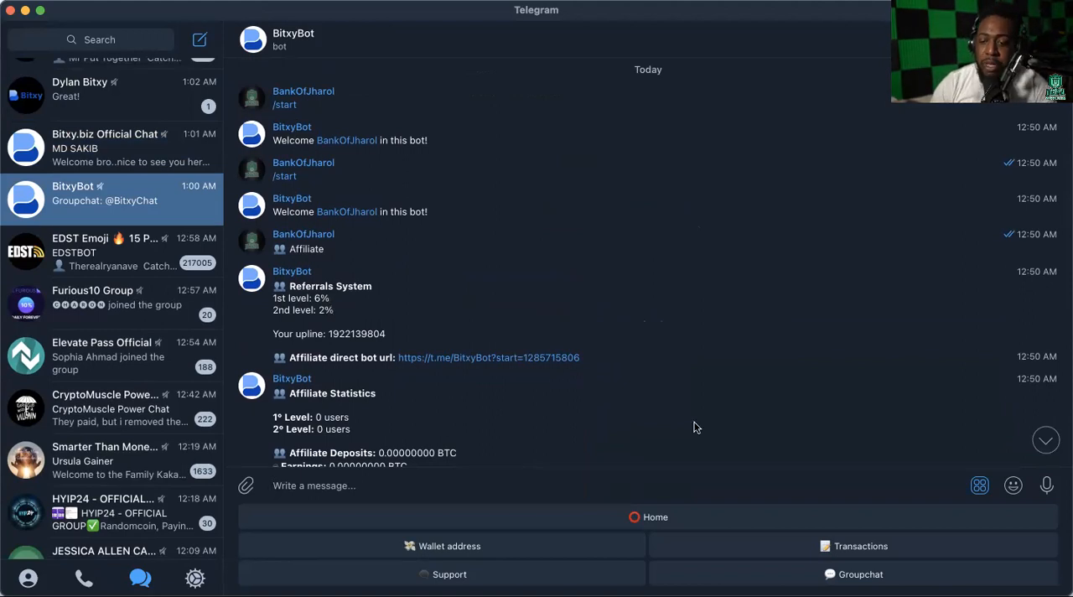
pyautogui.moveTo(471, 235)
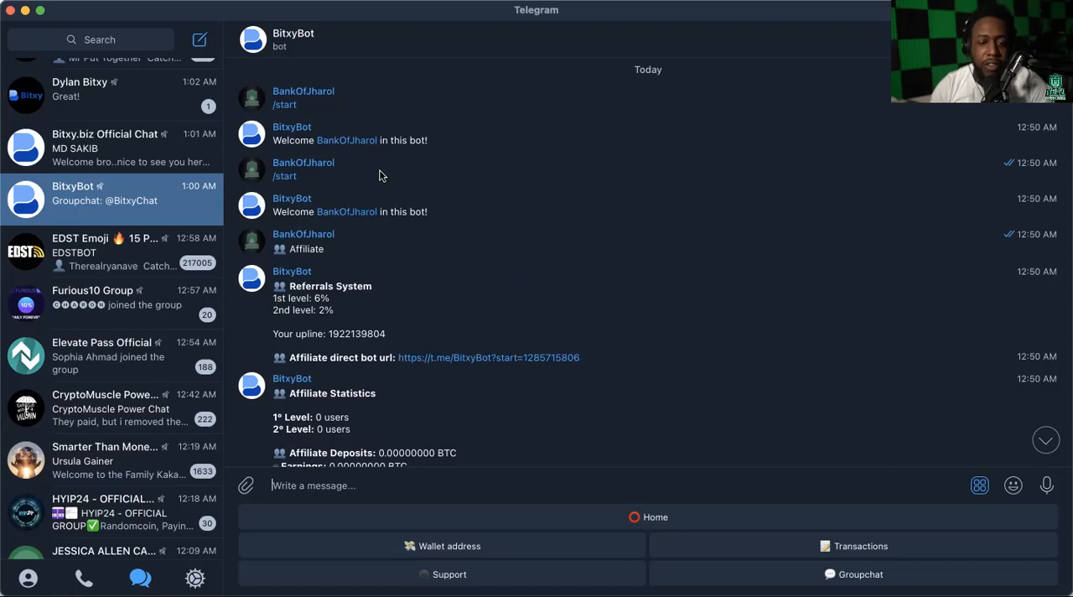
pyautogui.scroll(-3)
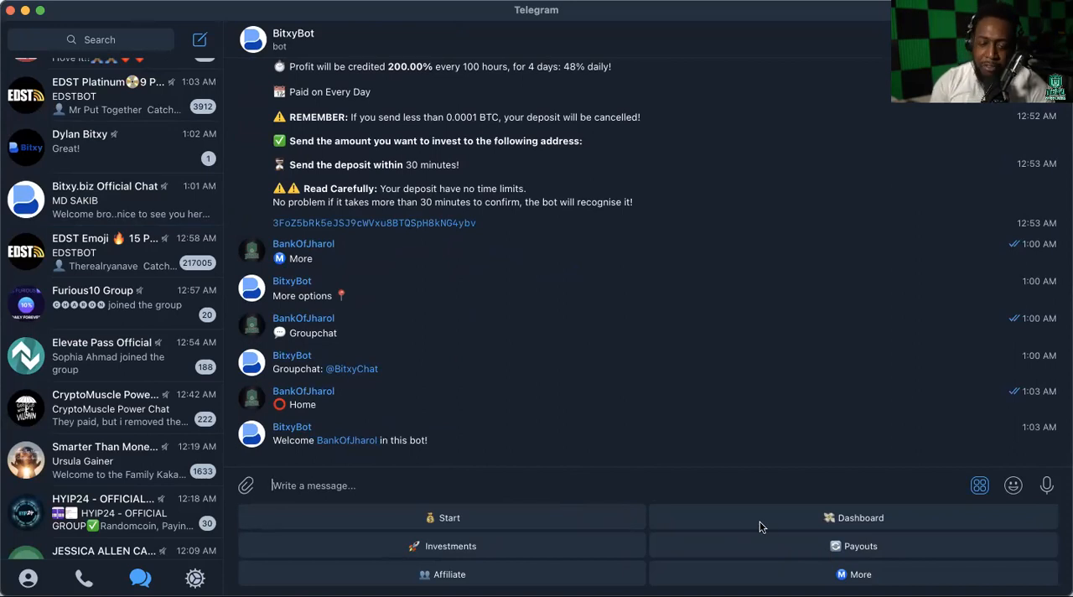
pyautogui.moveTo(642, 439)
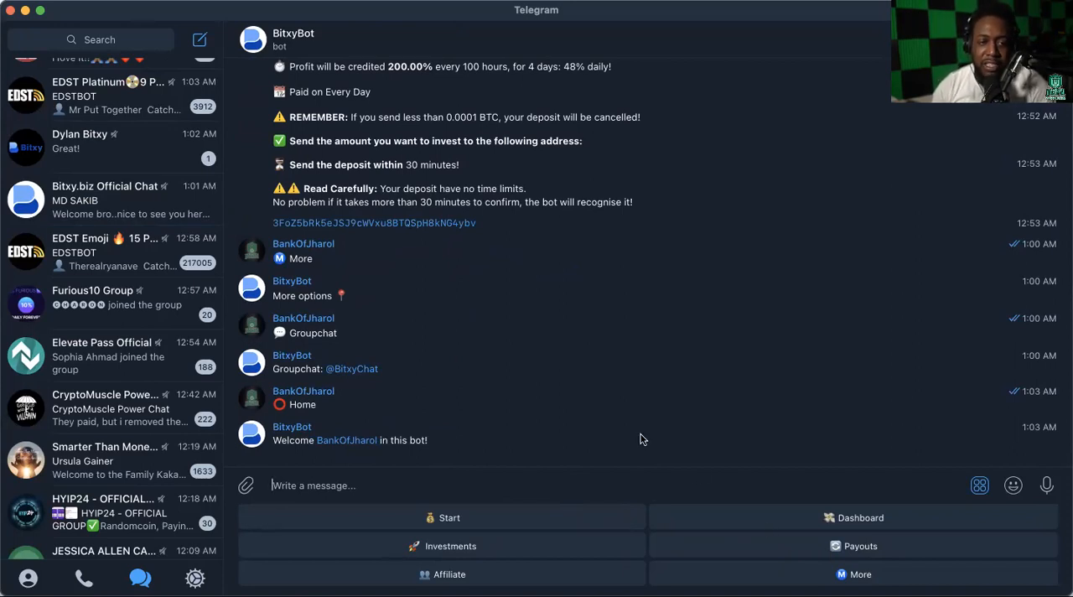
pyautogui.moveTo(543, 352)
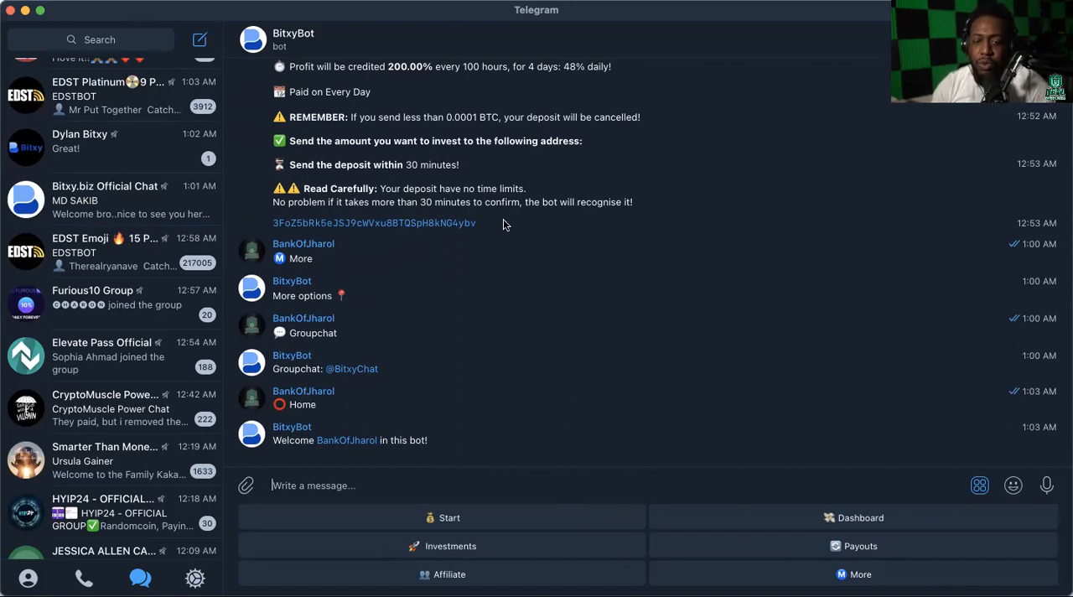
pyautogui.moveTo(566, 421)
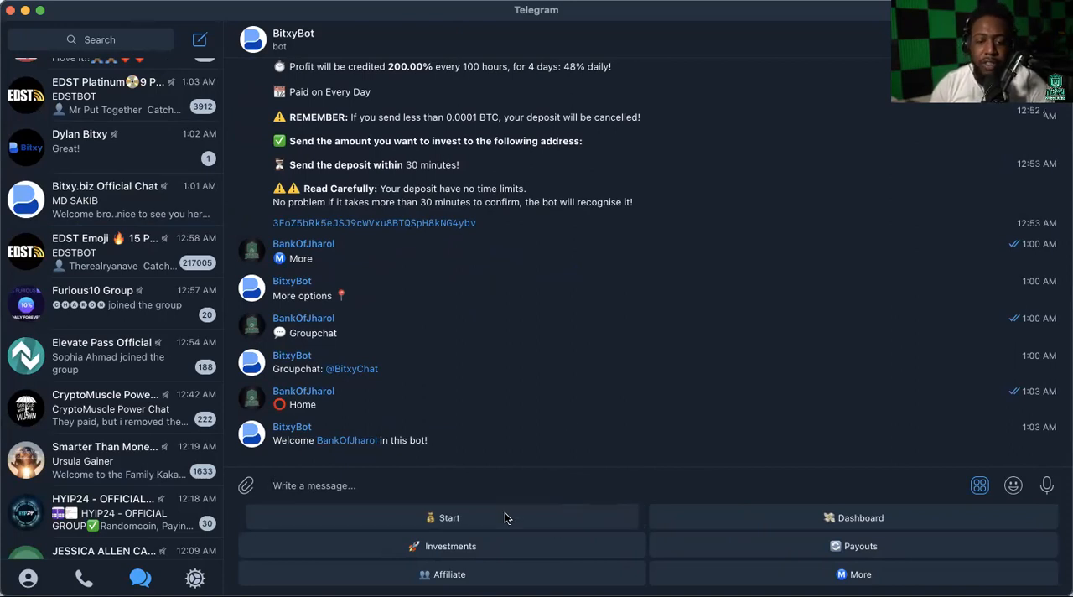
# Ask BitxyBot for the new-investment plan and the investments list
pyautogui.click(448, 518)
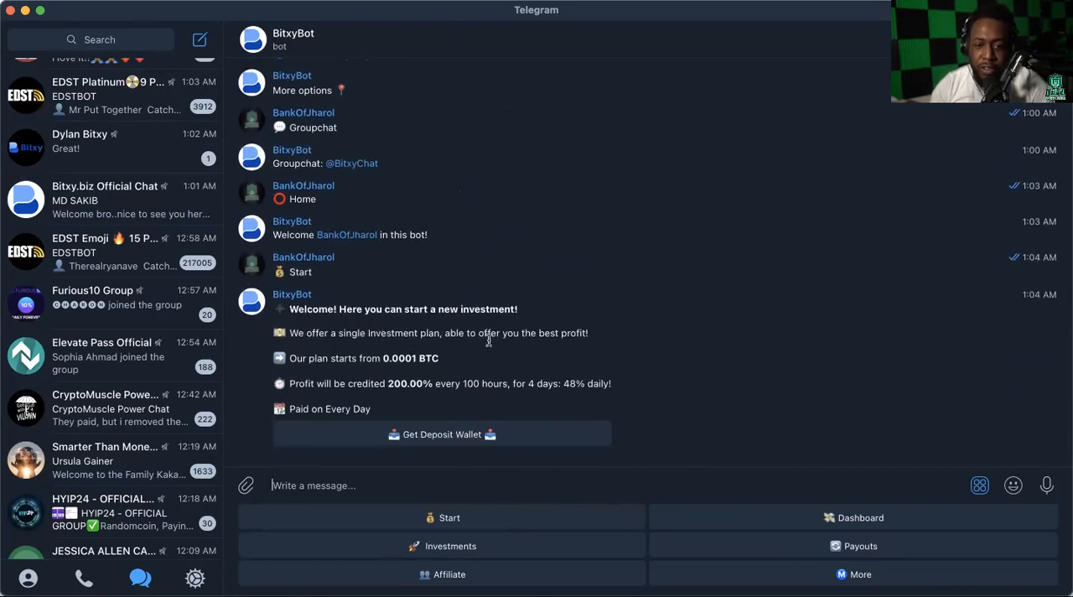
pyautogui.moveTo(536, 333)
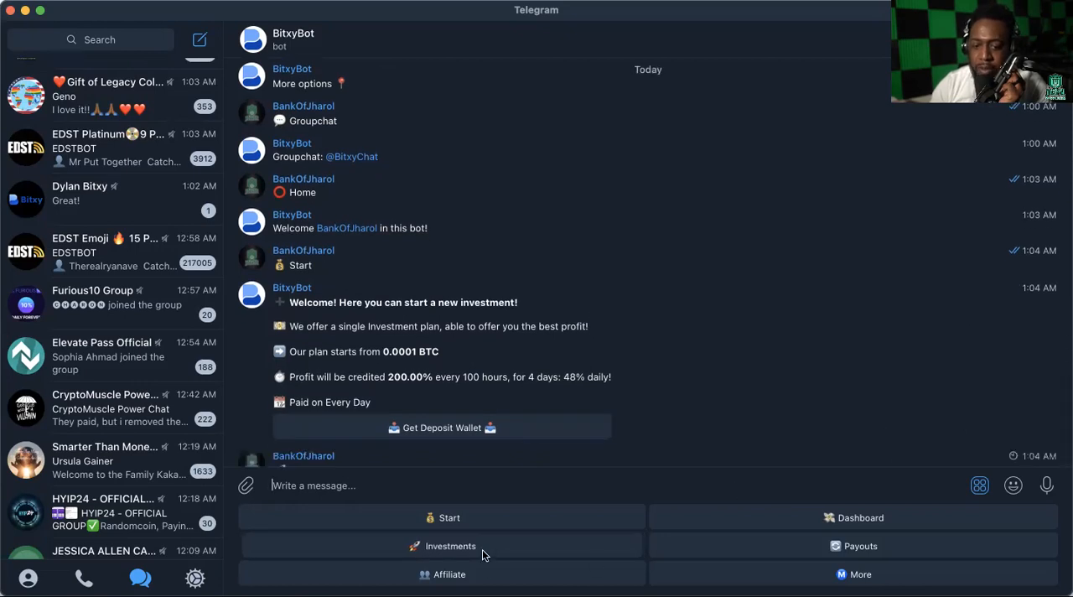
pyautogui.click(450, 546)
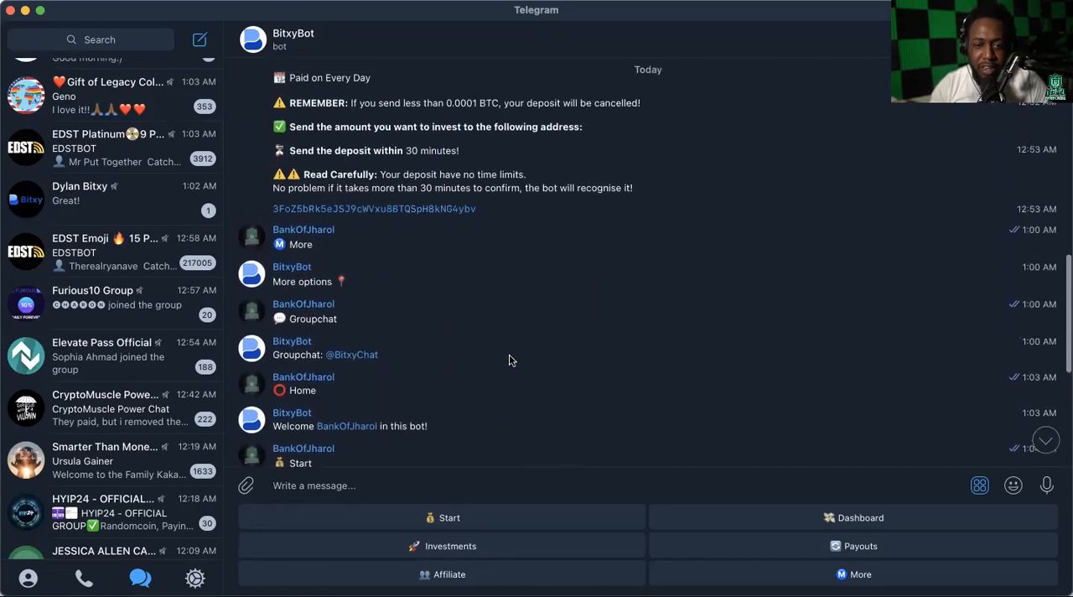
pyautogui.scroll(-3)
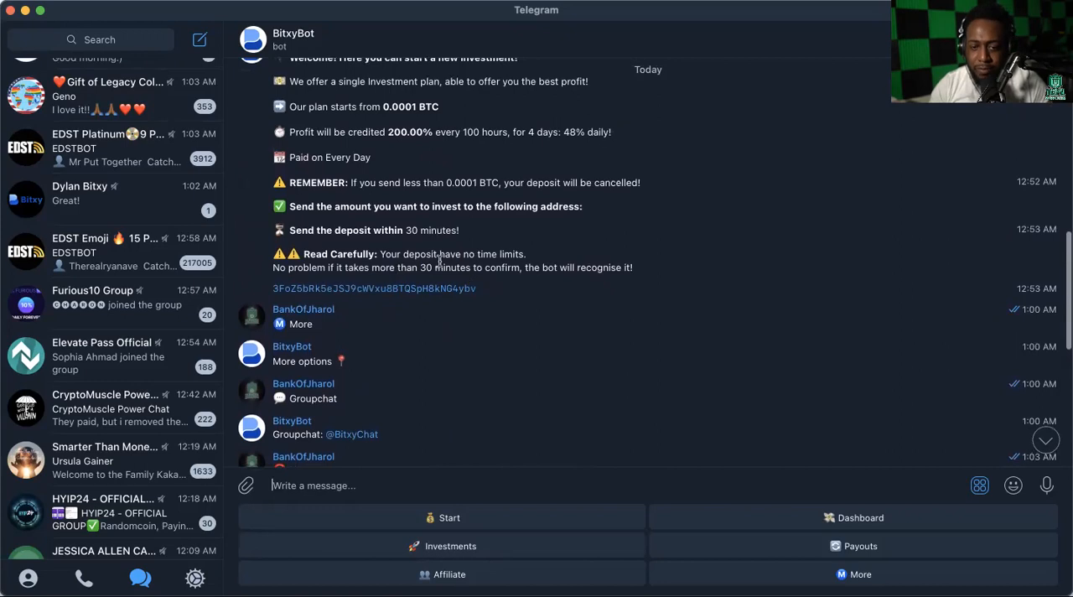
pyautogui.scroll(-3)
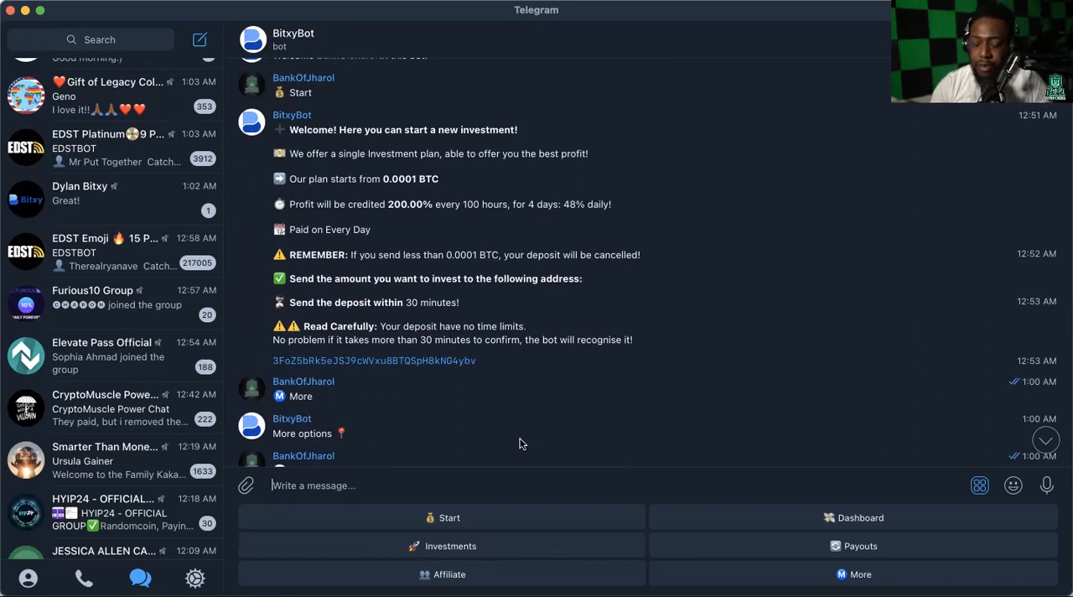
pyautogui.click(450, 546)
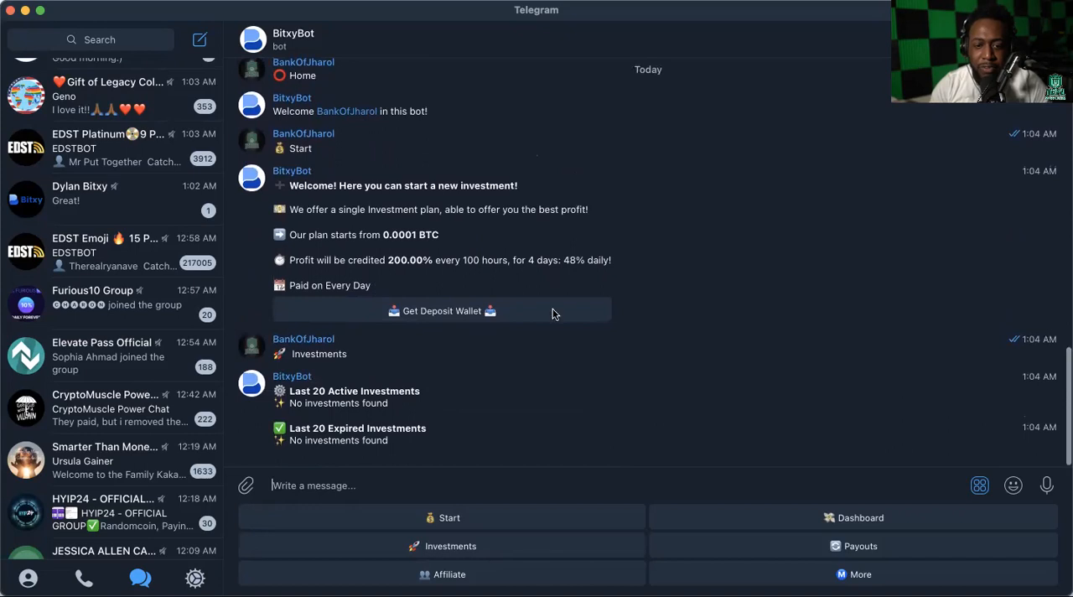
pyautogui.moveTo(585, 552)
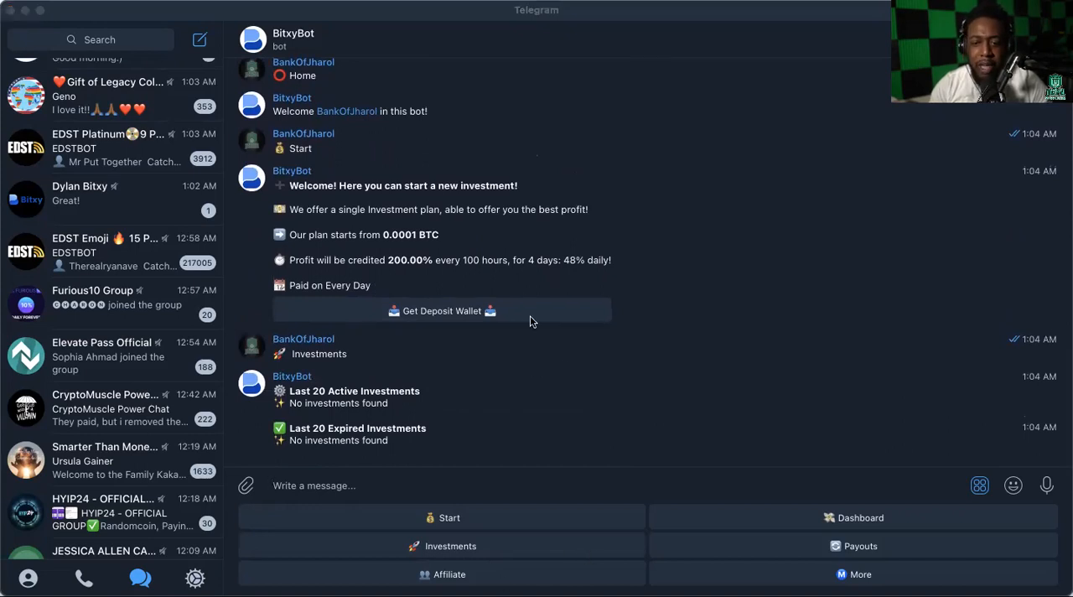
pyautogui.moveTo(573, 26)
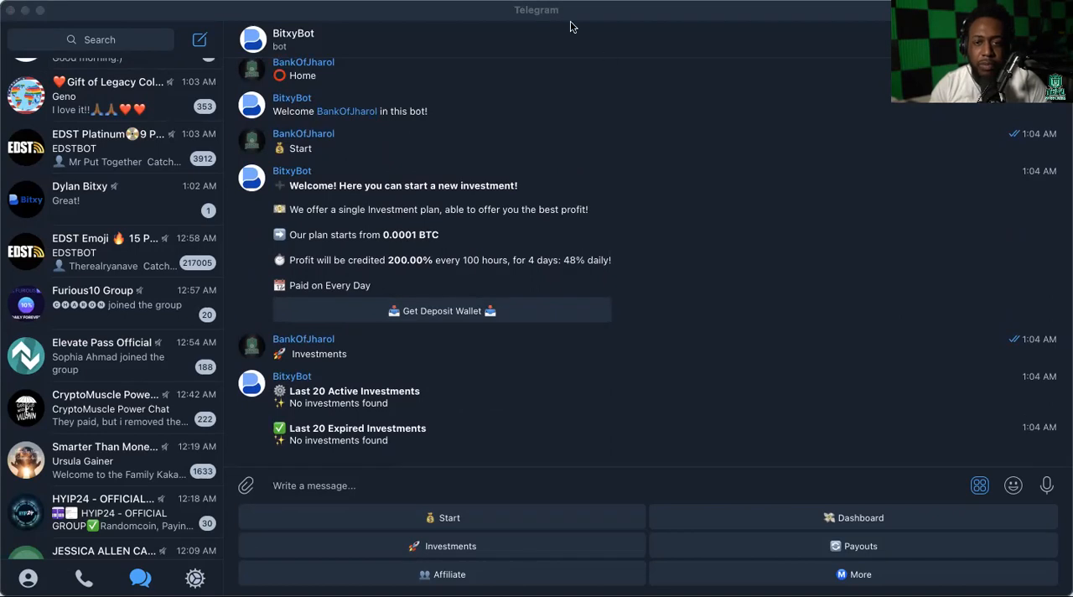
pyautogui.moveTo(263, 299)
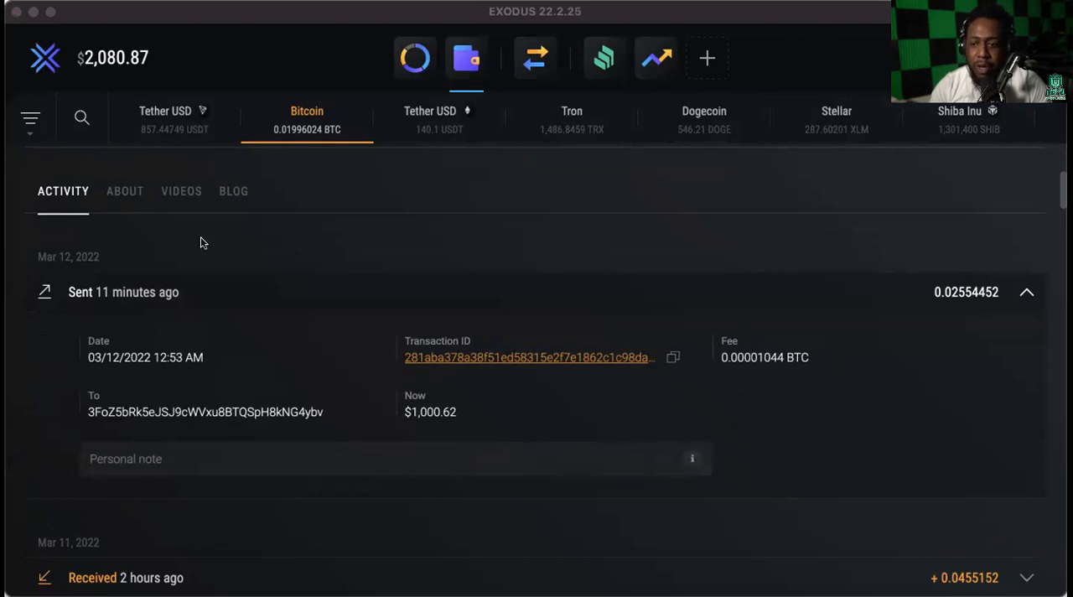
pyautogui.moveTo(984, 532)
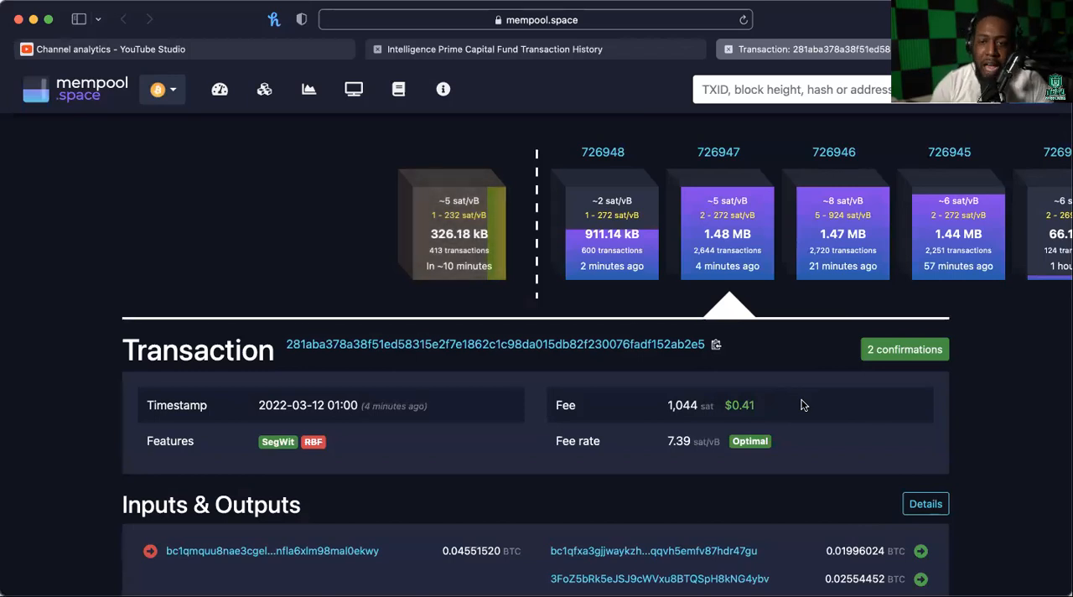
pyautogui.moveTo(331, 378)
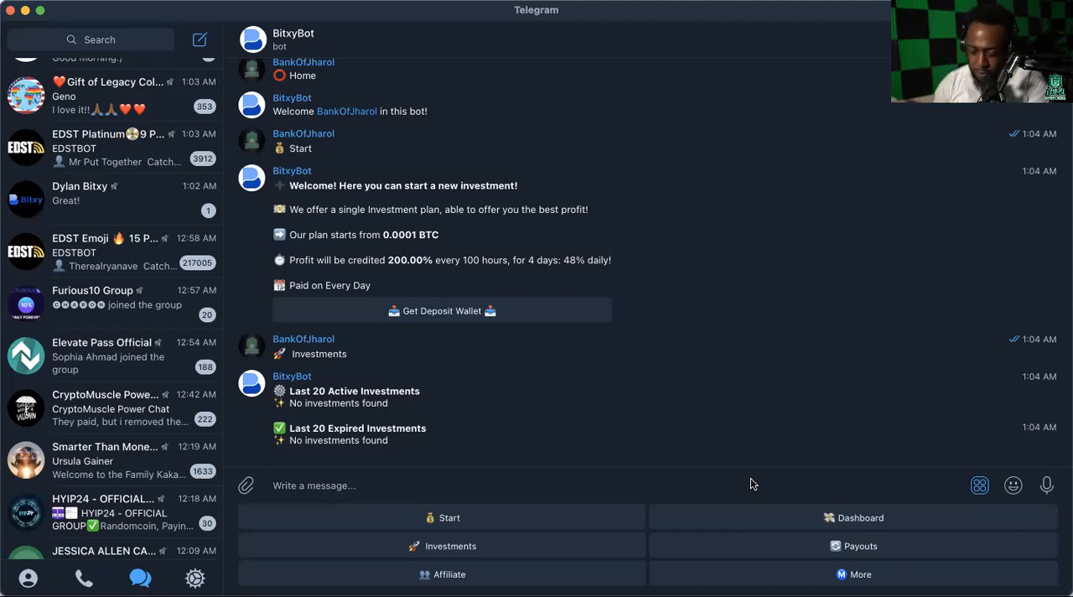
pyautogui.moveTo(625, 371)
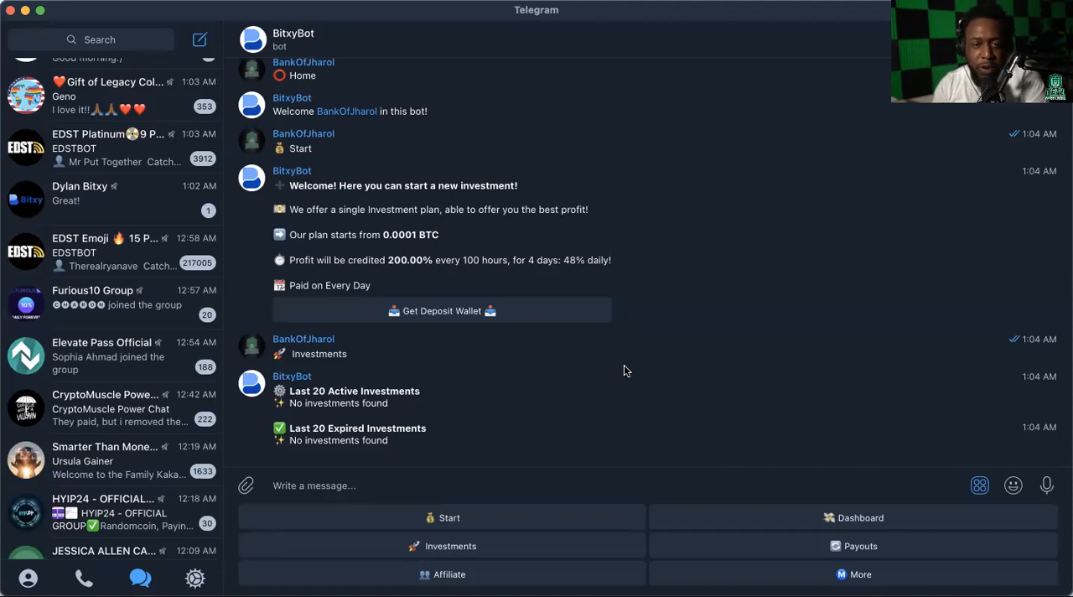
pyautogui.moveTo(292, 40)
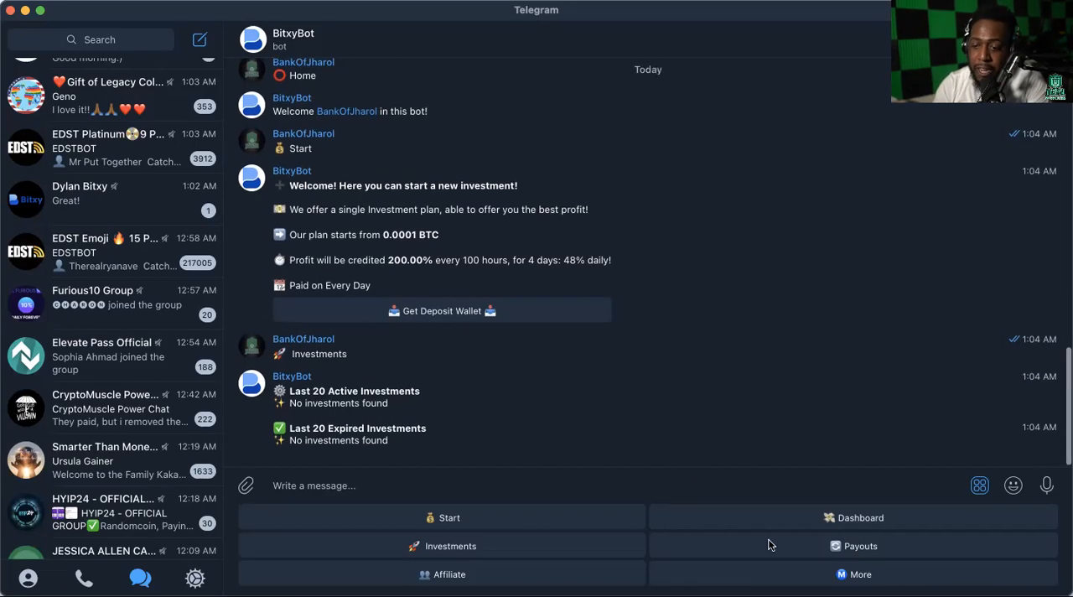
# Show BitxyBot's Dashboard balances and Payouts wallet setting
pyautogui.click(853, 517)
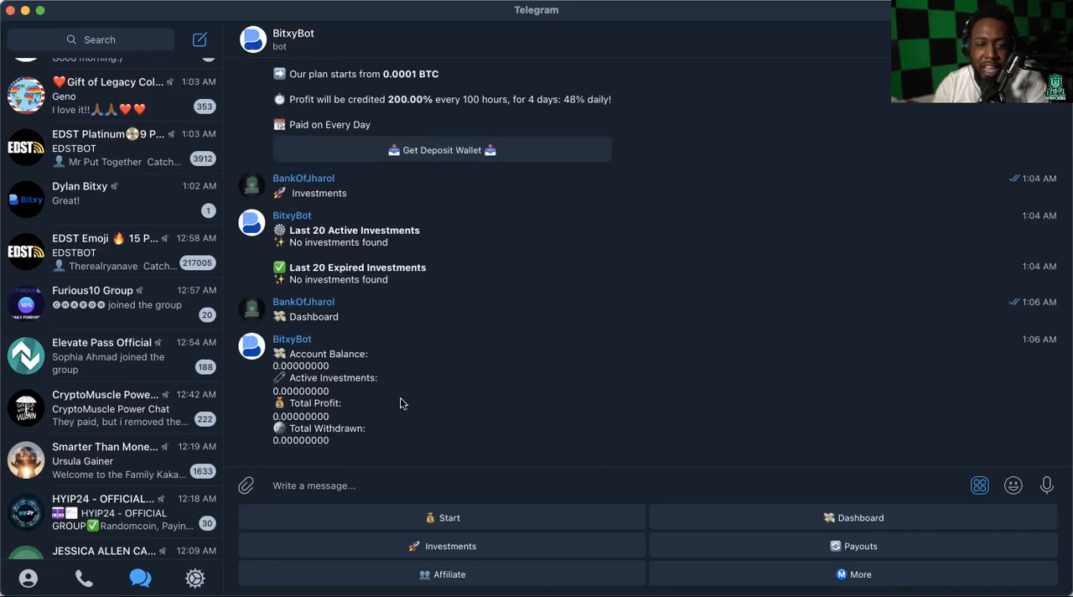
pyautogui.moveTo(361, 455)
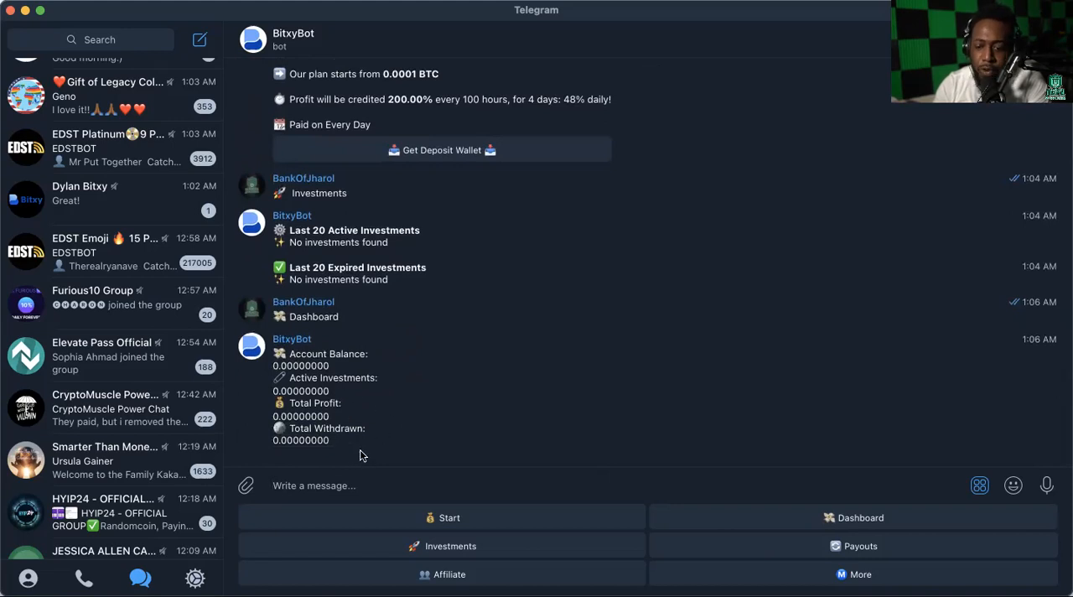
pyautogui.click(860, 546)
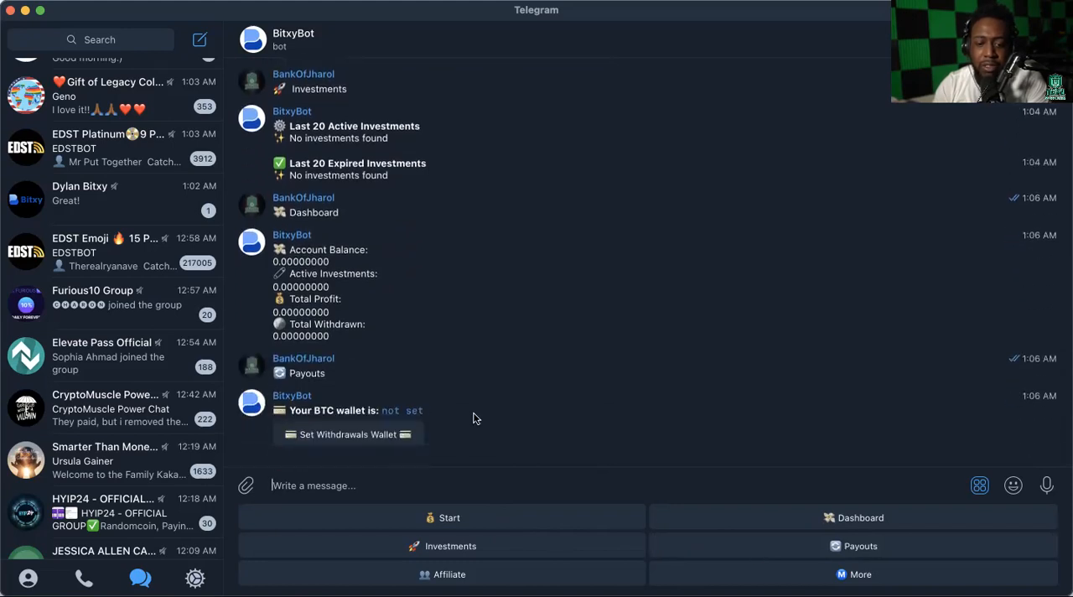
pyautogui.moveTo(398, 443)
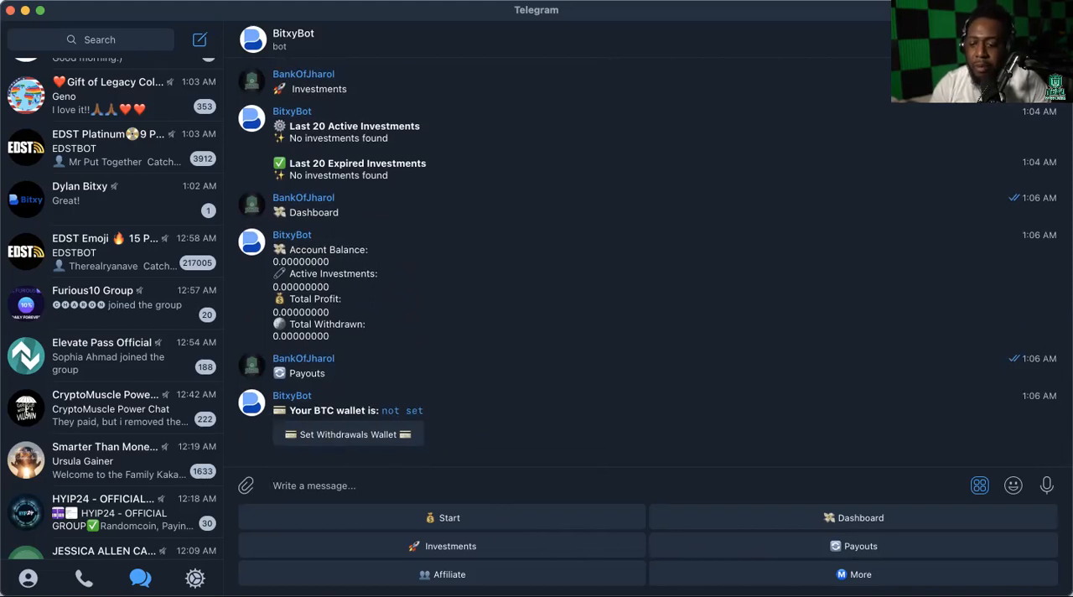
# Show Affiliate referral stats, then More options and the Groupchat link
pyautogui.click(313, 485)
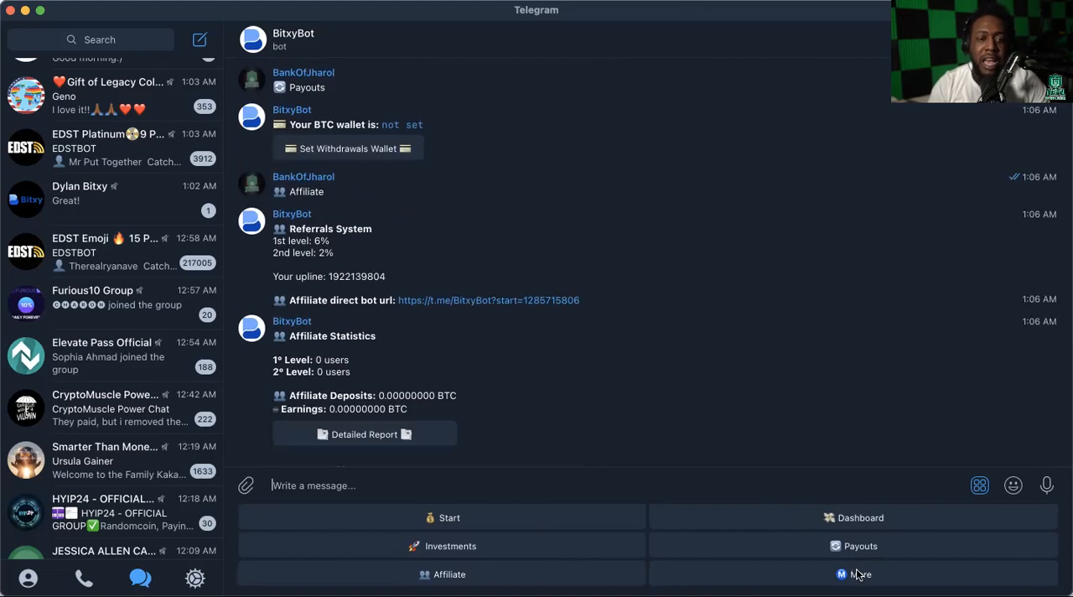
pyautogui.moveTo(717, 392)
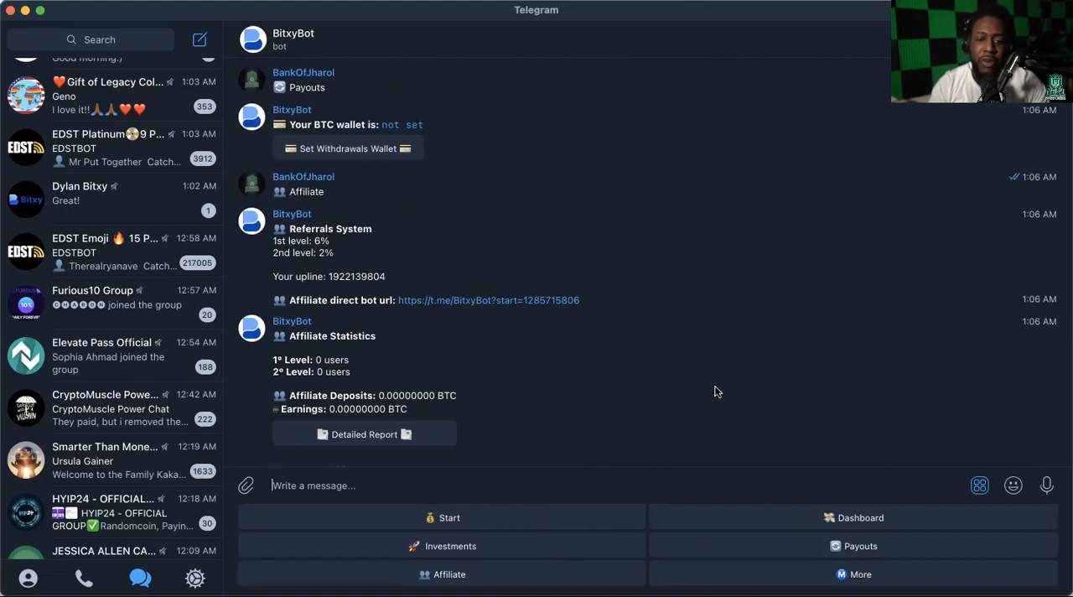
pyautogui.moveTo(842, 577)
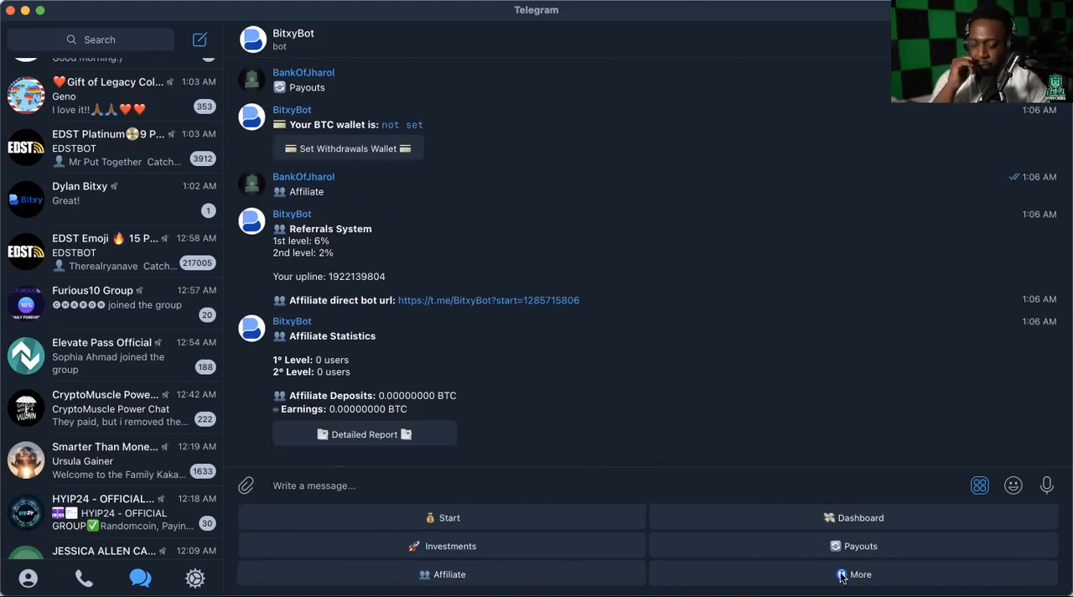
pyautogui.click(860, 575)
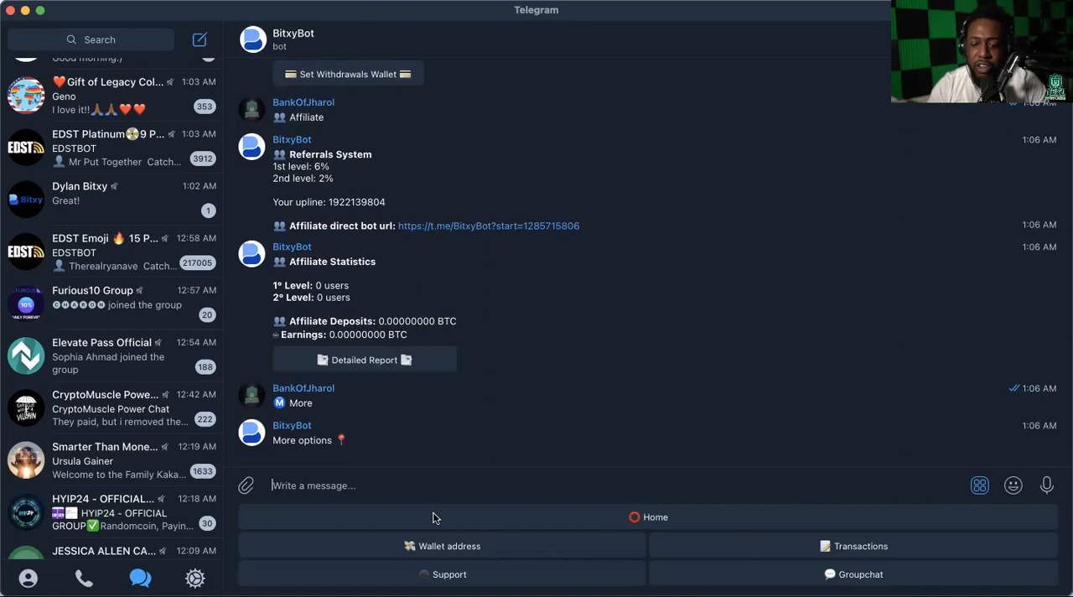
pyautogui.moveTo(880, 576)
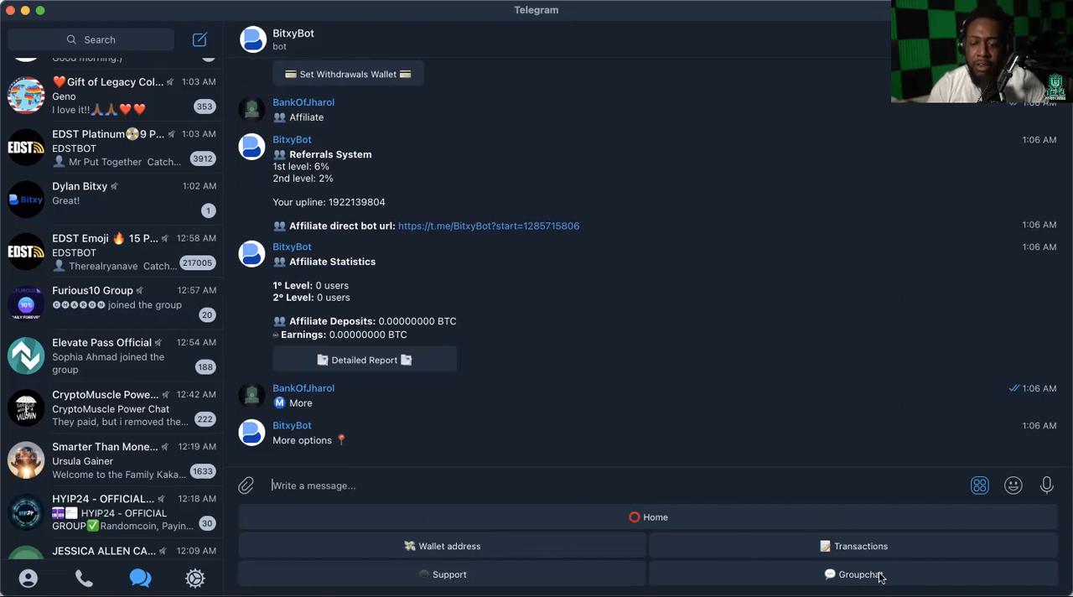
pyautogui.click(860, 575)
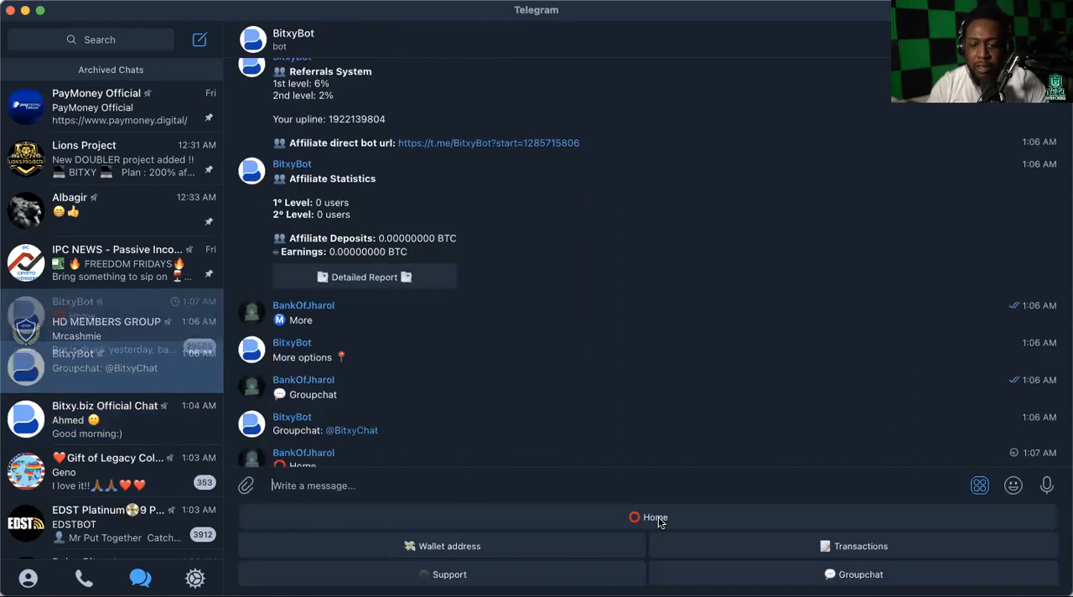
# Return to Home, start a new investment and request the deposit wallet
pyautogui.click(655, 517)
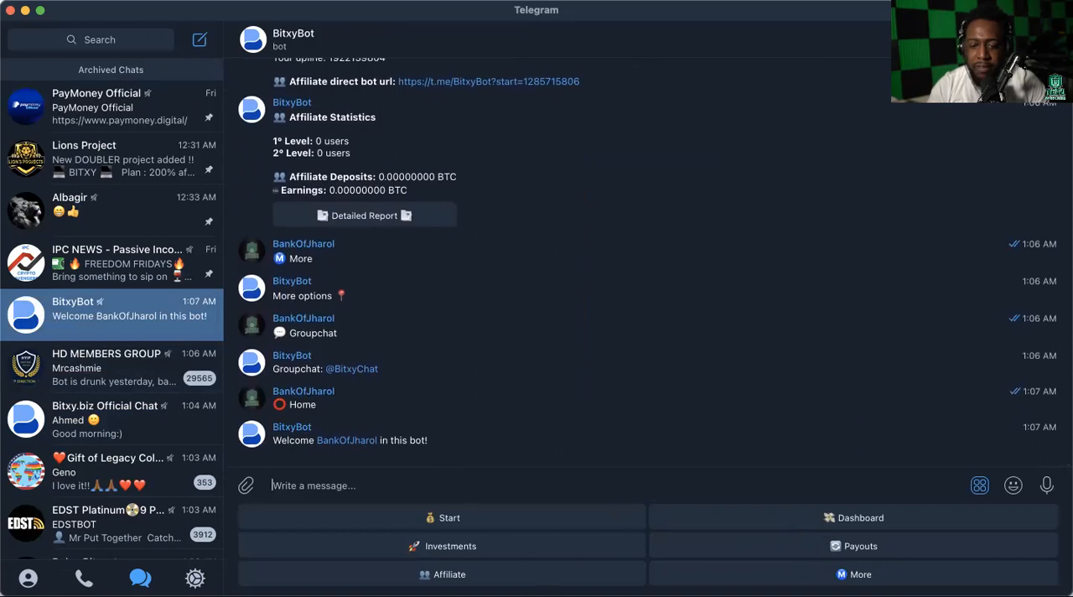
pyautogui.click(448, 518)
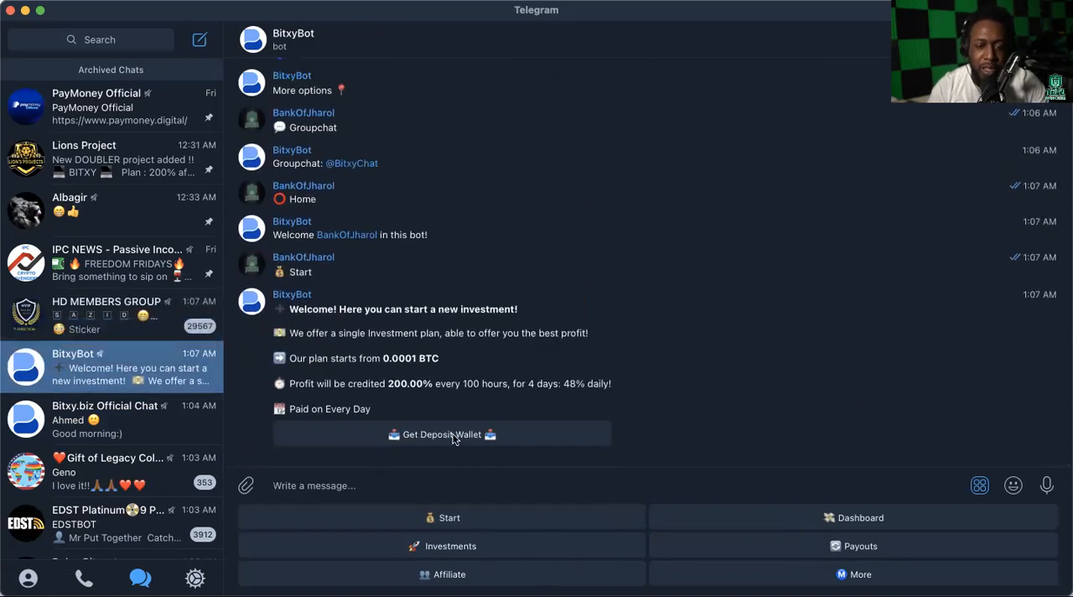
pyautogui.click(442, 434)
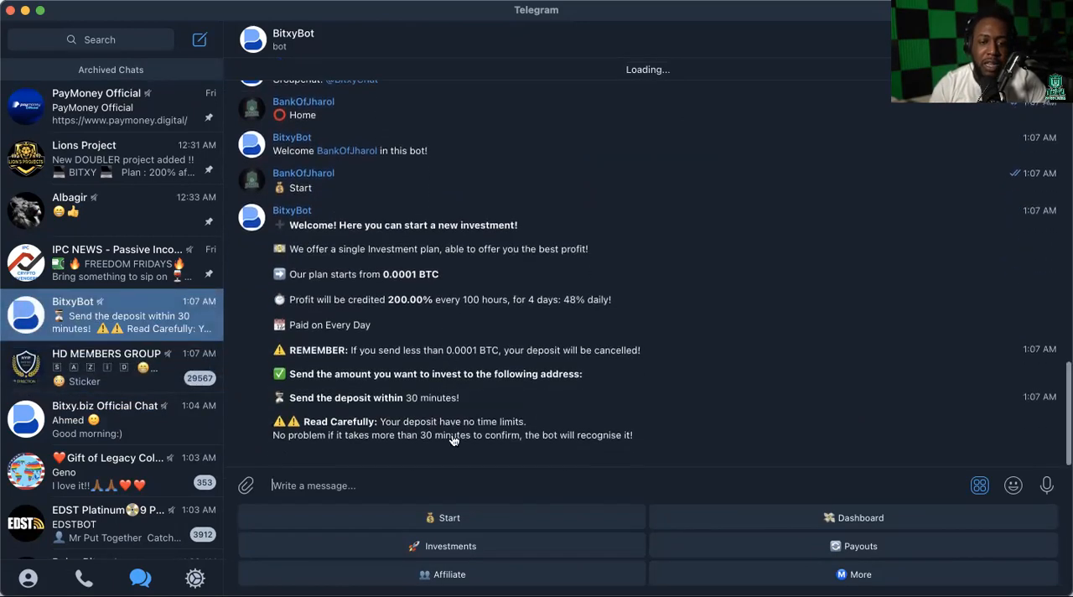